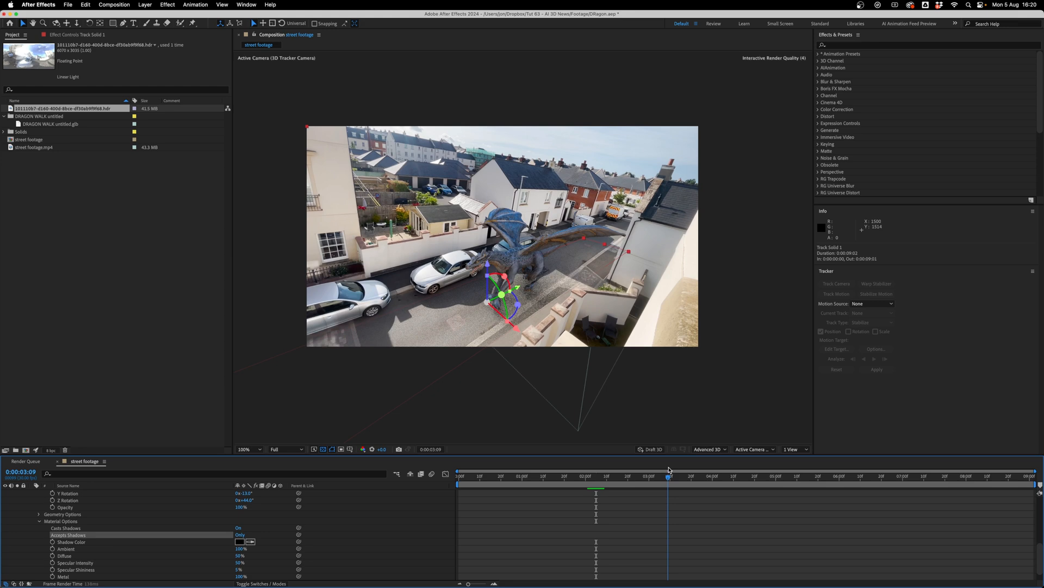
Step: Show the walking dog's rig skeleton in Preview Animation, then move on to rigging the dragon model
{"action": "left_click", "coordinate": [753, 477]}
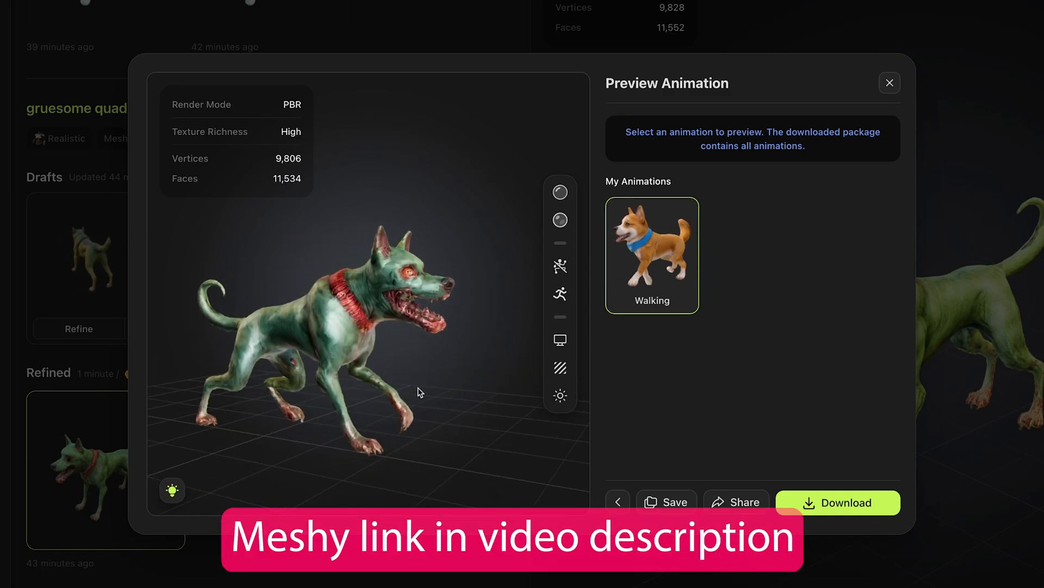
{"action": "left_click", "coordinate": [561, 192]}
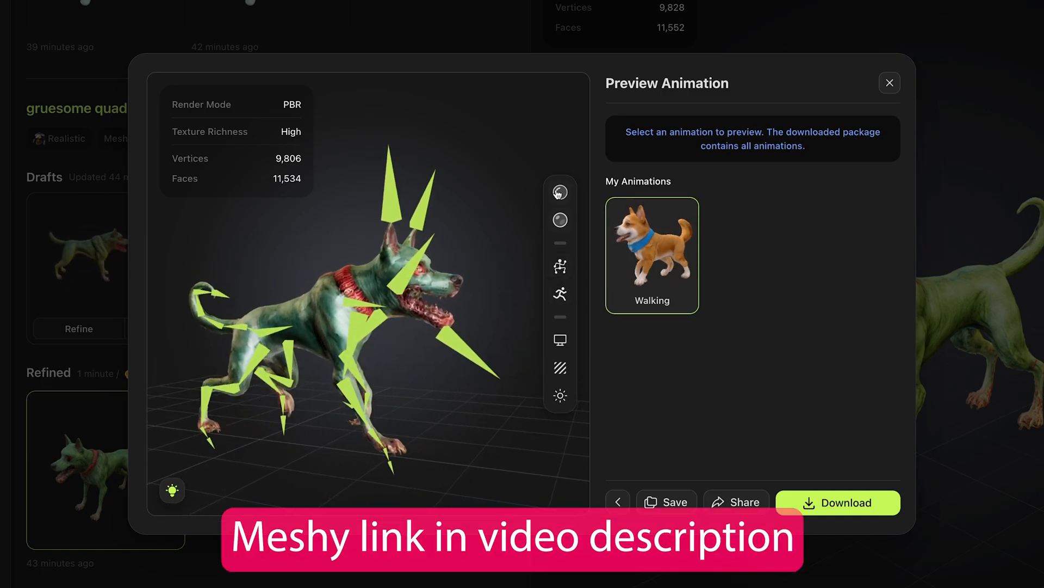
{"action": "left_click", "coordinate": [890, 83]}
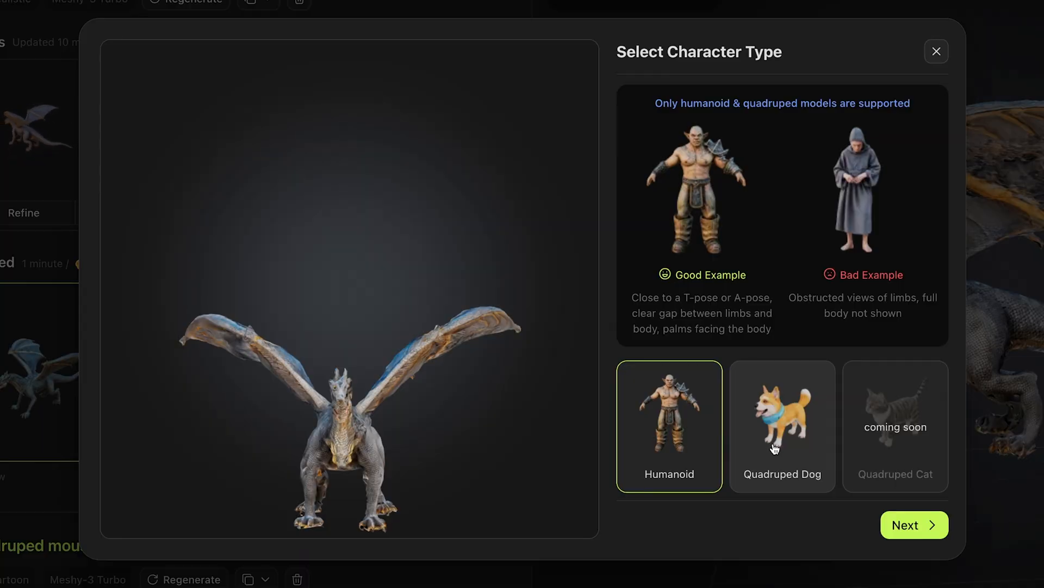
Step: Set the dragon as a Quadruped Dog and place its buttocks marker on the Place Markers page
{"action": "left_click", "coordinate": [914, 524]}
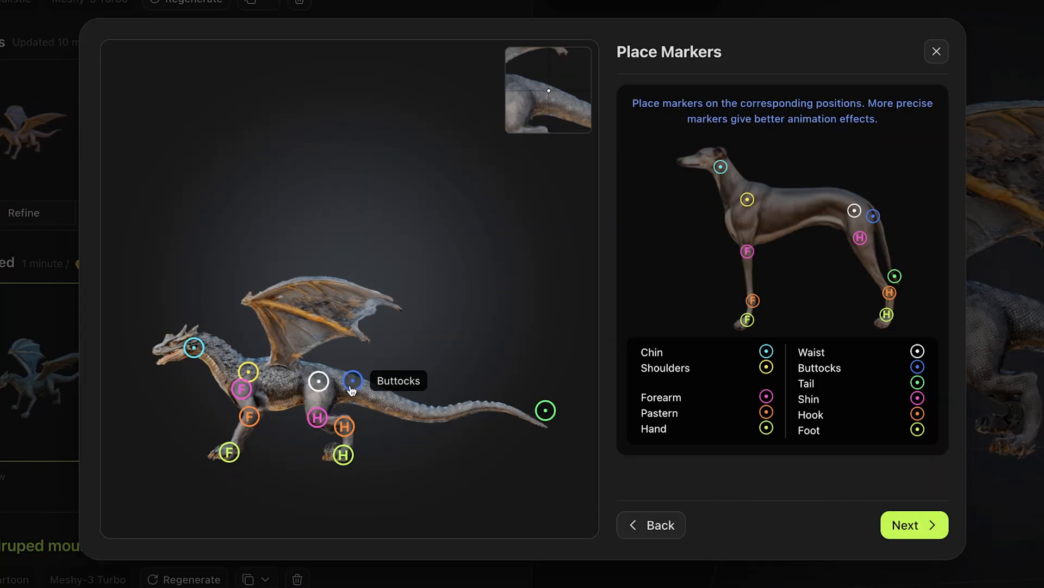
{"action": "left_click", "coordinate": [914, 524]}
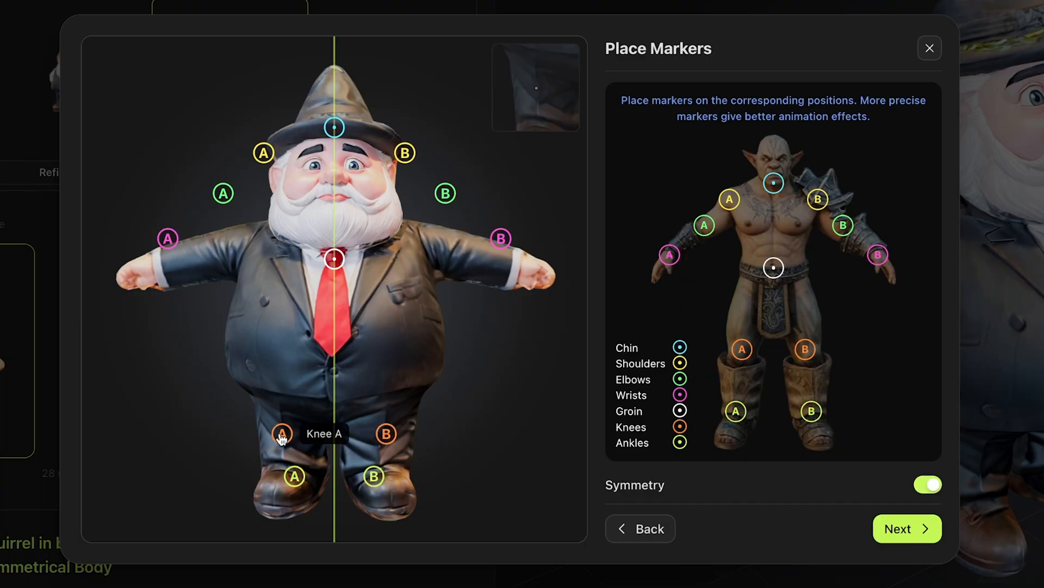
Step: Place the knee marker on the gnome's leg with Symmetry on
{"action": "left_click", "coordinate": [907, 528]}
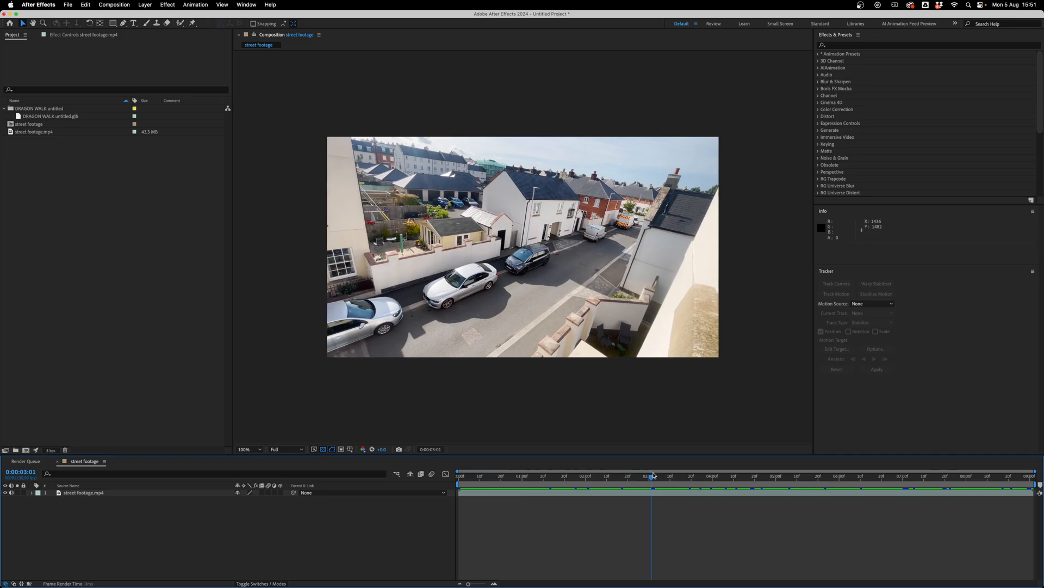
Step: Scrub the street footage to review the camera move, then run Track Camera from the Tracker panel
{"action": "left_click", "coordinate": [917, 489]}
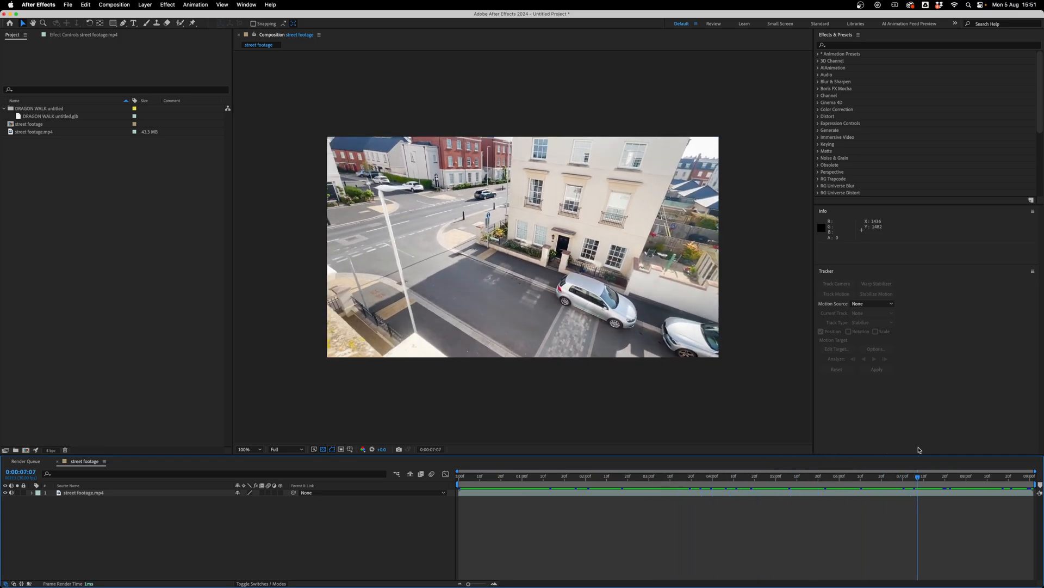
{"action": "left_click", "coordinate": [631, 493]}
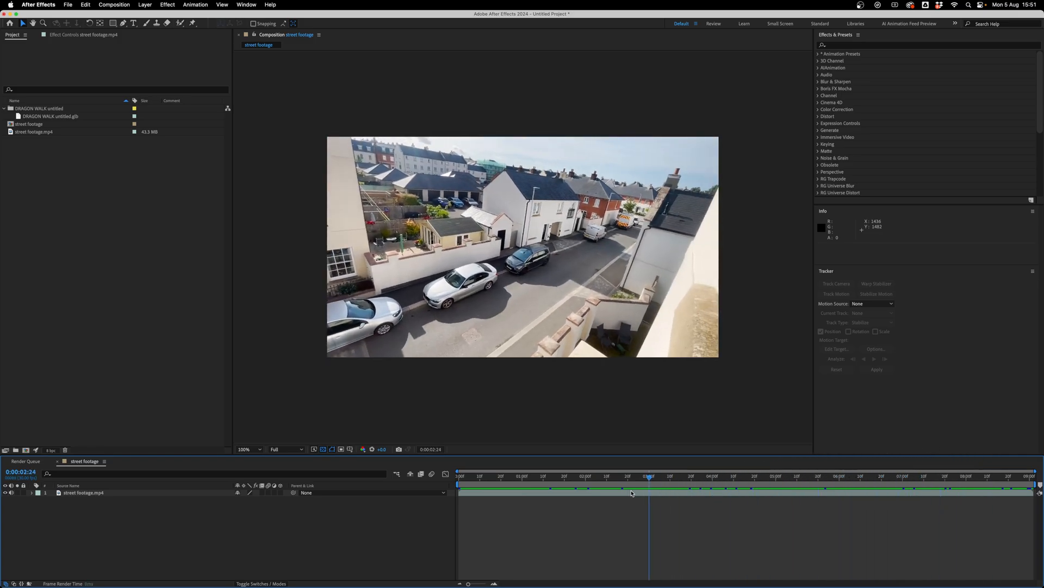
{"action": "left_click_drag", "start_coordinate": [649, 479], "coordinate": [826, 479]}
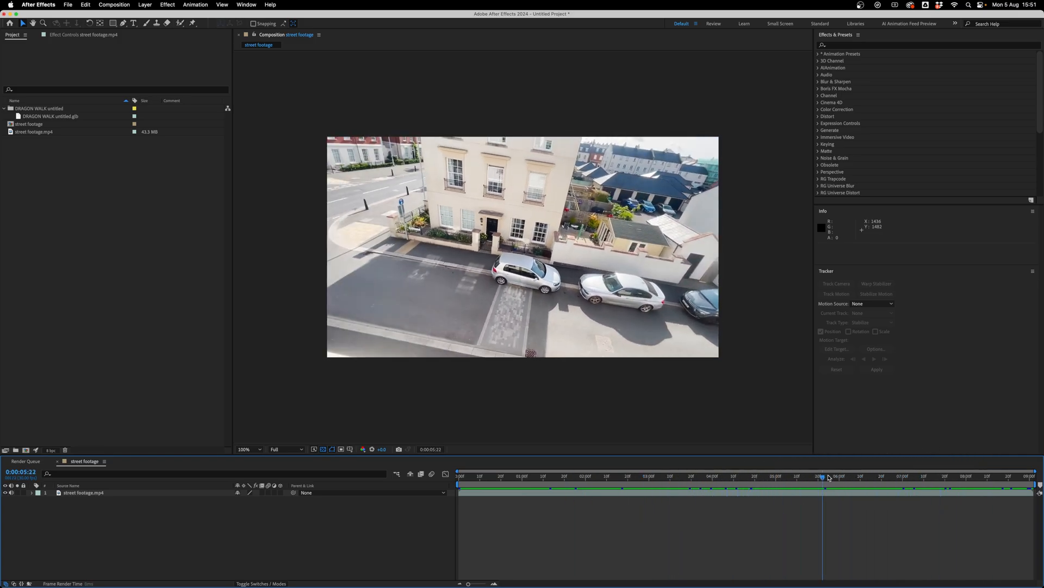
{"action": "left_click", "coordinate": [246, 4]}
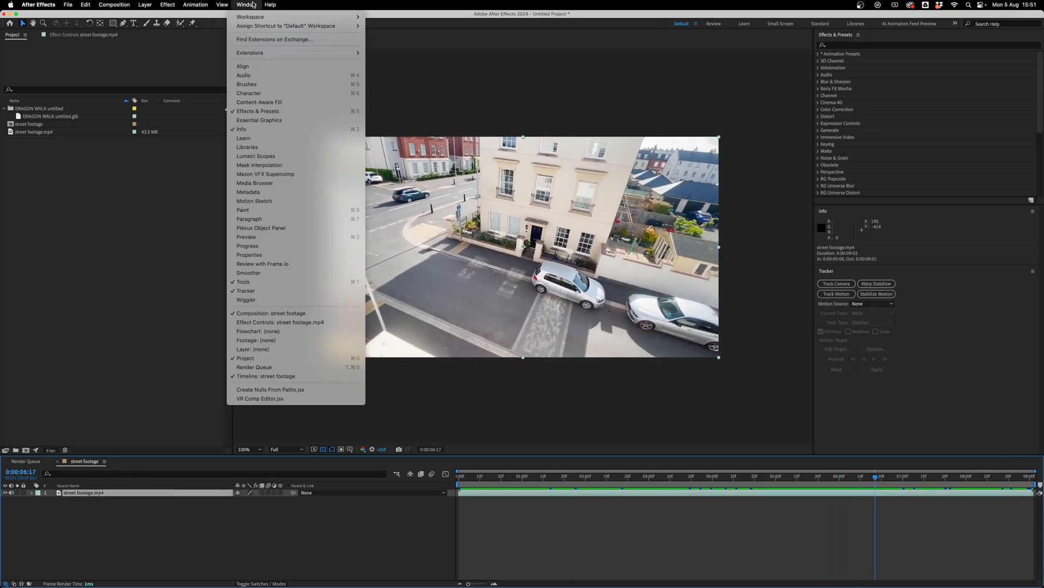
{"action": "mouse_move", "coordinate": [675, 314]}
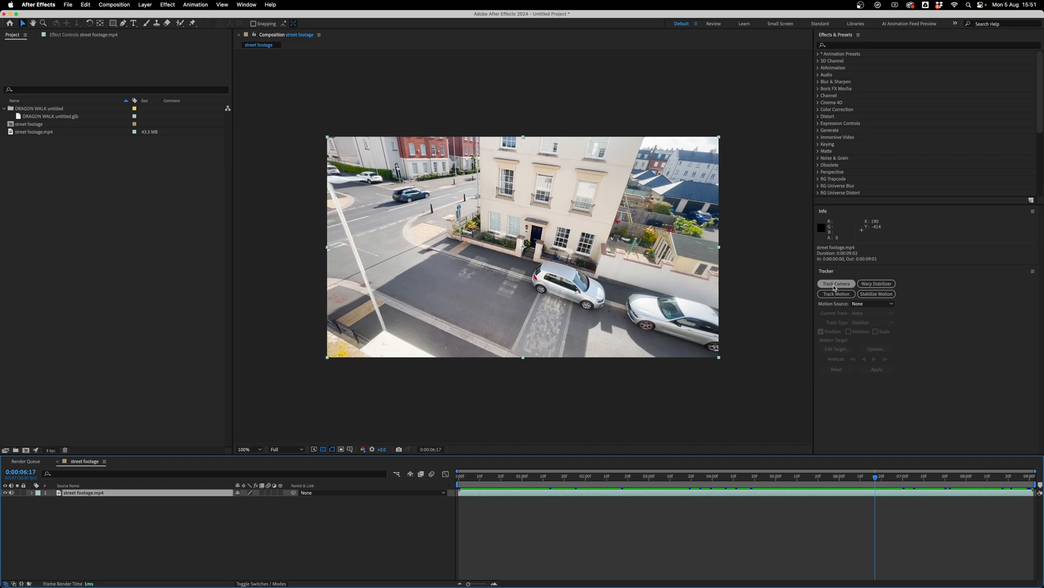
{"action": "left_click", "coordinate": [836, 283]}
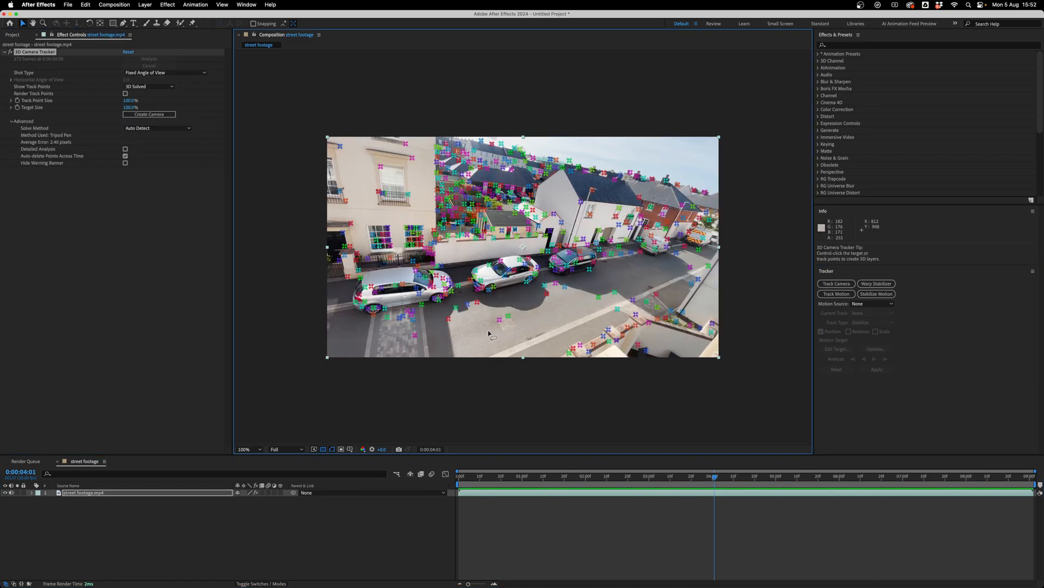
Step: Select track points on the road surface and create a solid and camera from them
{"action": "left_click", "coordinate": [501, 318]}
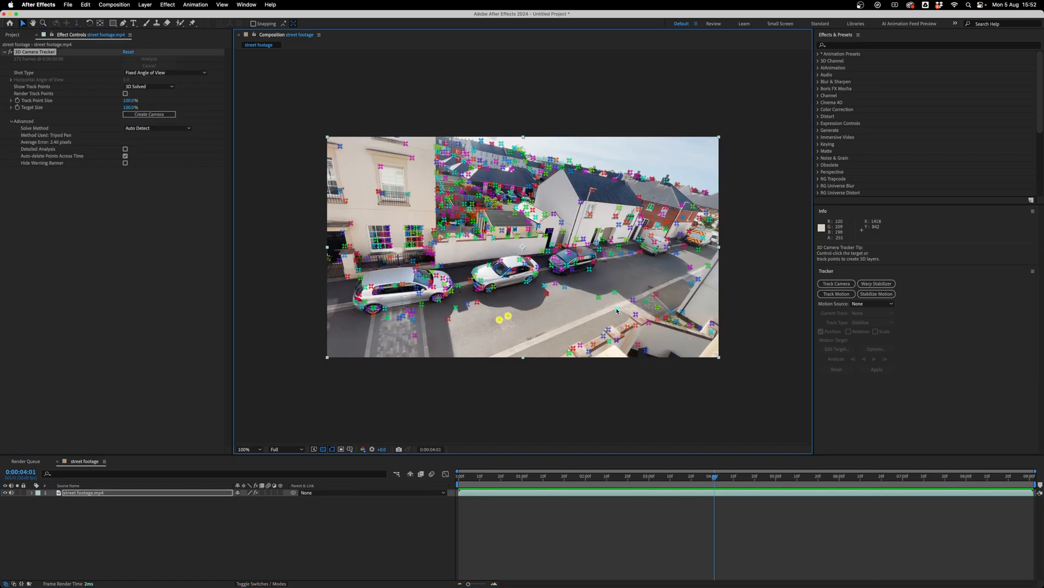
{"action": "right_click", "coordinate": [535, 315]}
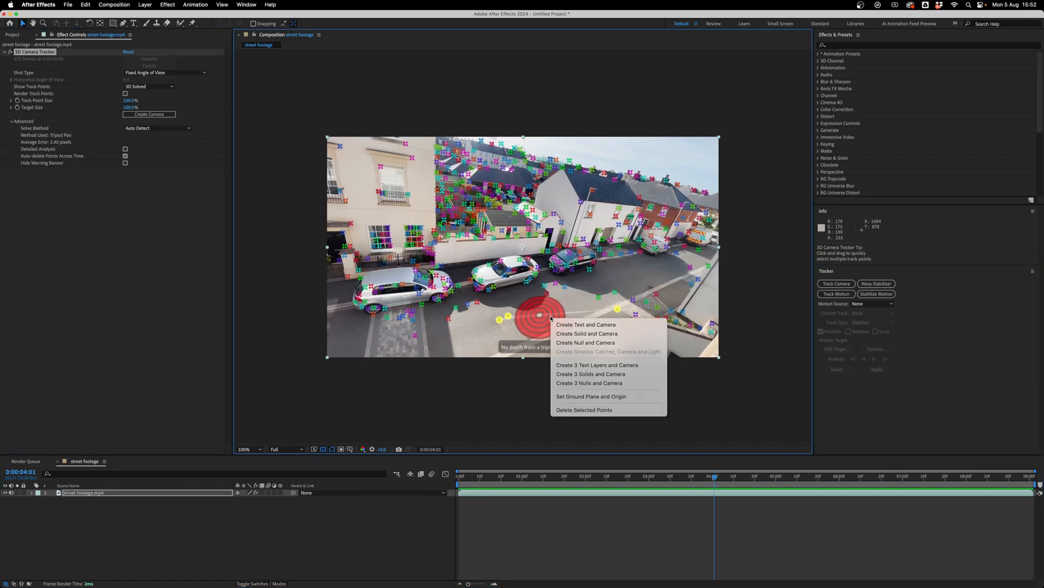
{"action": "mouse_move", "coordinate": [586, 334]}
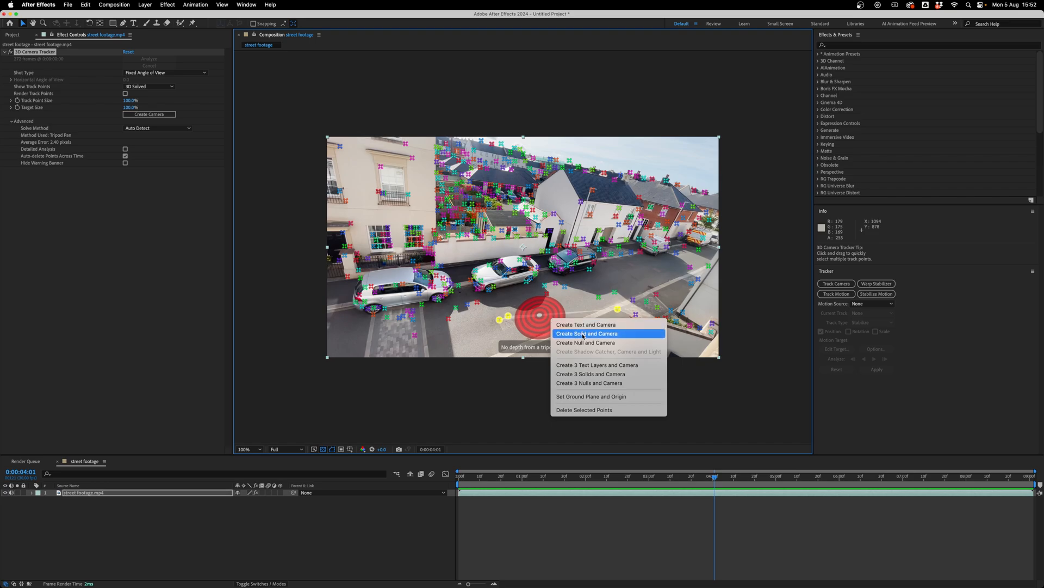
{"action": "left_click", "coordinate": [587, 334]}
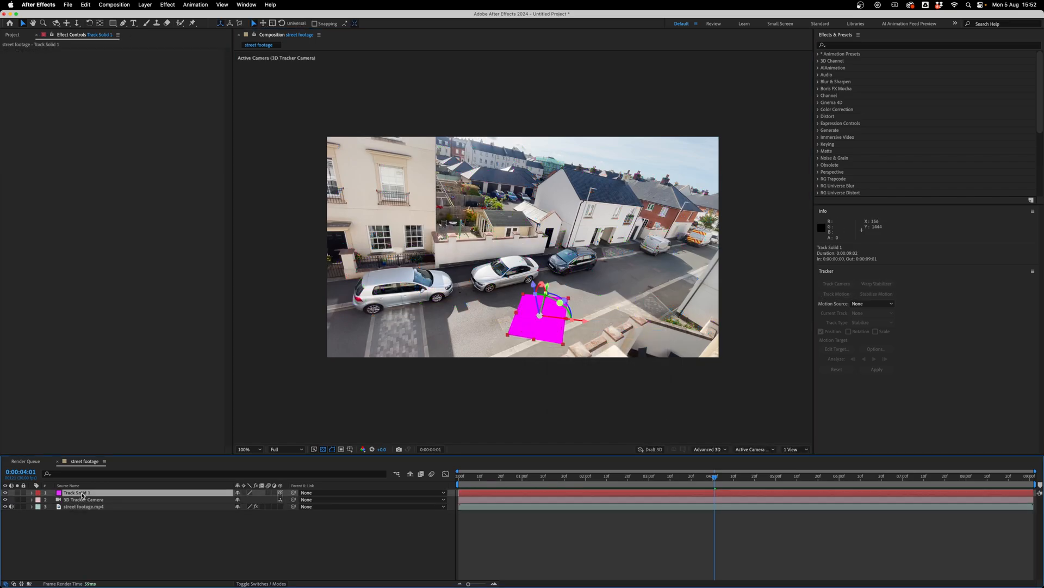
{"action": "mouse_move", "coordinate": [509, 382]}
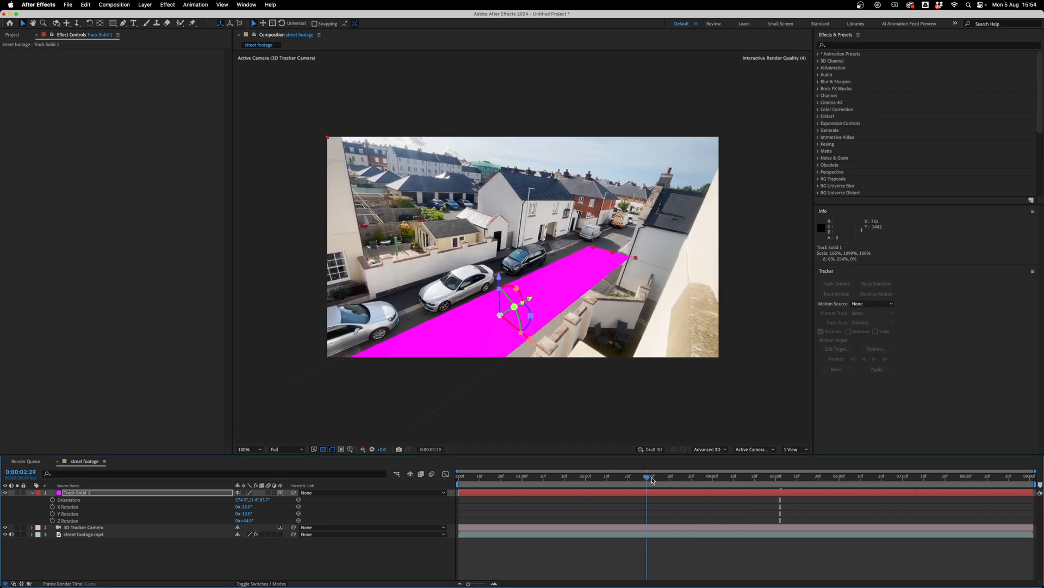
Step: Scrub later and earlier in the shot to check Track Solid 1's alignment along the road
{"action": "left_click", "coordinate": [823, 477]}
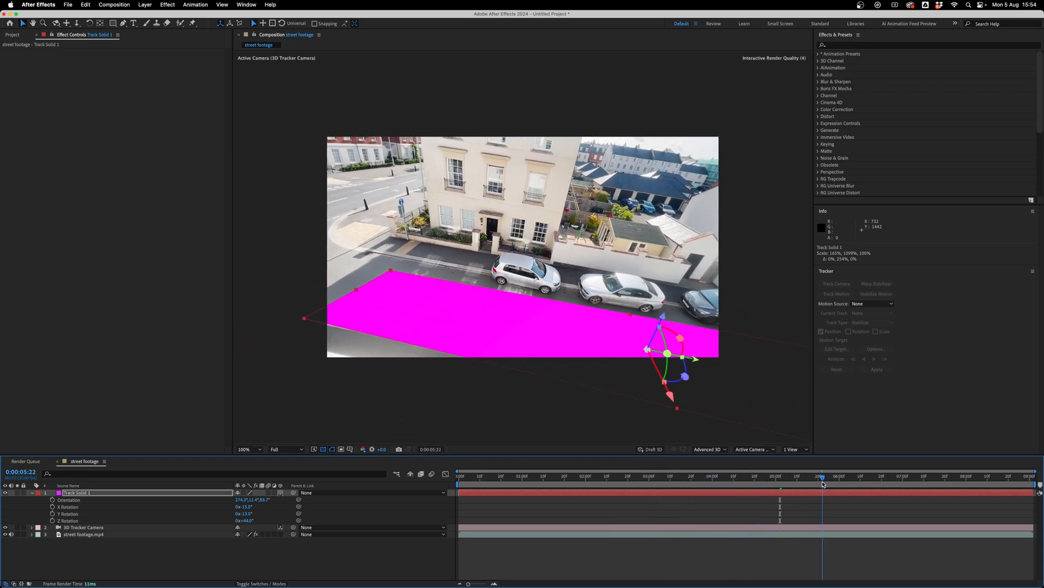
{"action": "left_click", "coordinate": [645, 491]}
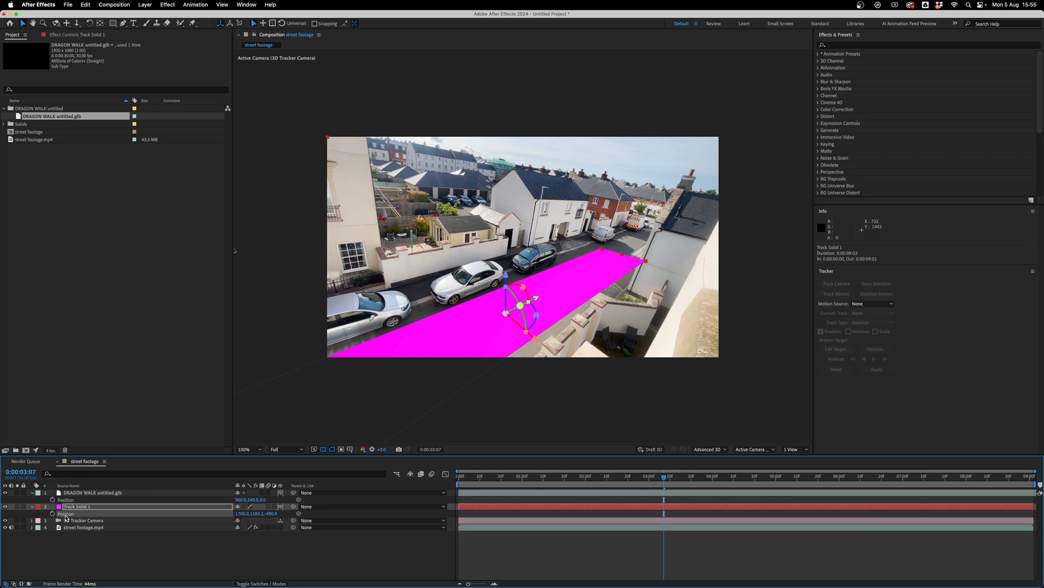
Step: Set the DRAGON WALK layer to its built-in Scene animation and scrub to check its walk across the road
{"action": "left_click", "coordinate": [92, 493]}
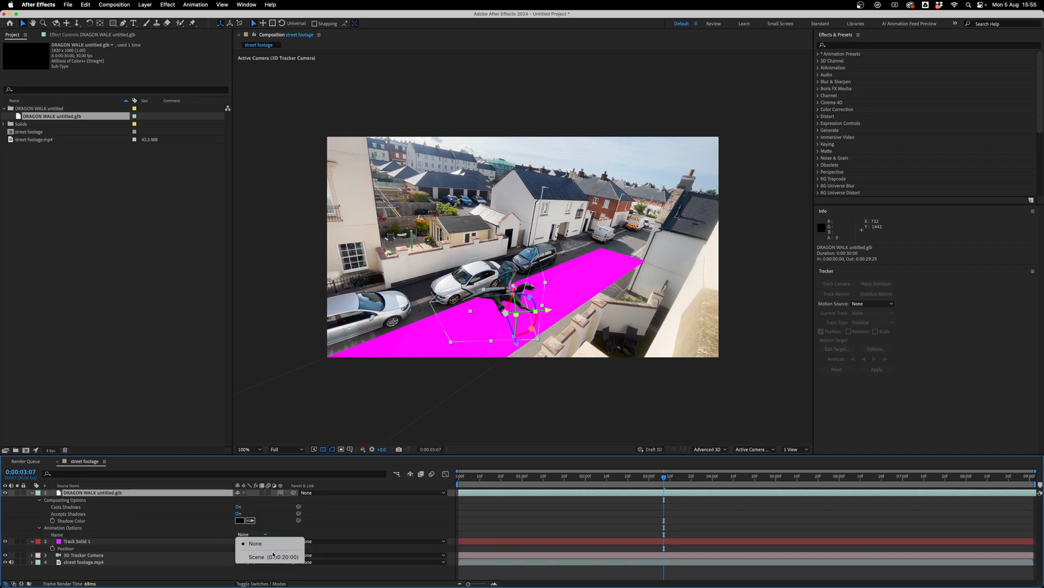
{"action": "left_click", "coordinate": [280, 571]}
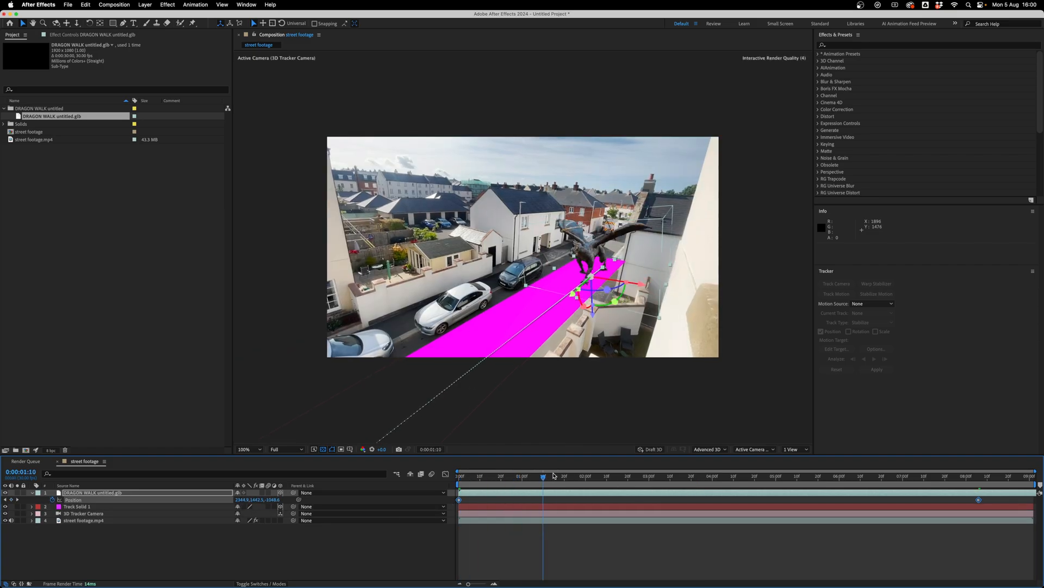
{"action": "left_click", "coordinate": [895, 476]}
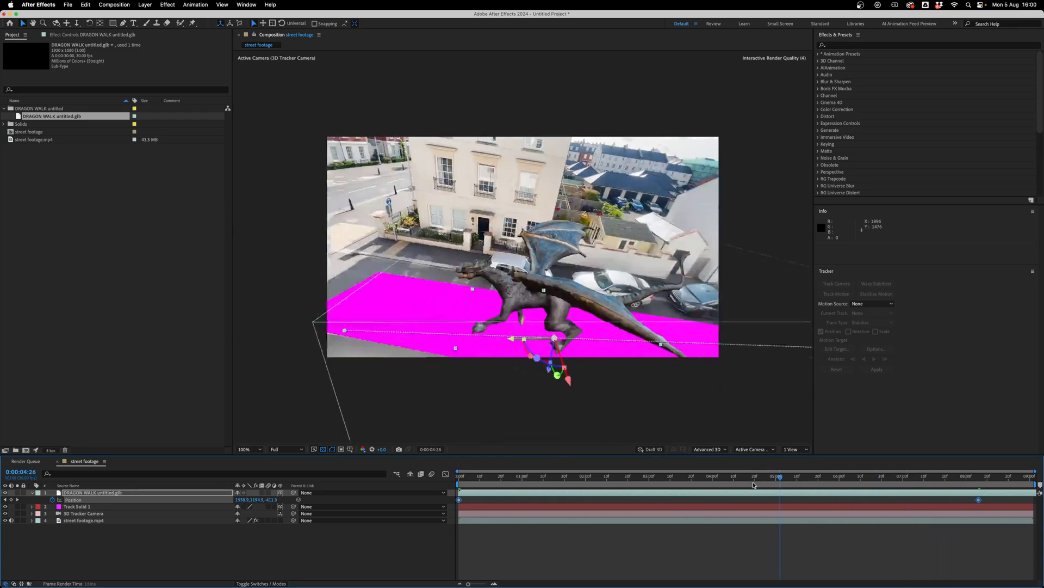
{"action": "left_click_drag", "start_coordinate": [778, 476], "coordinate": [595, 475]}
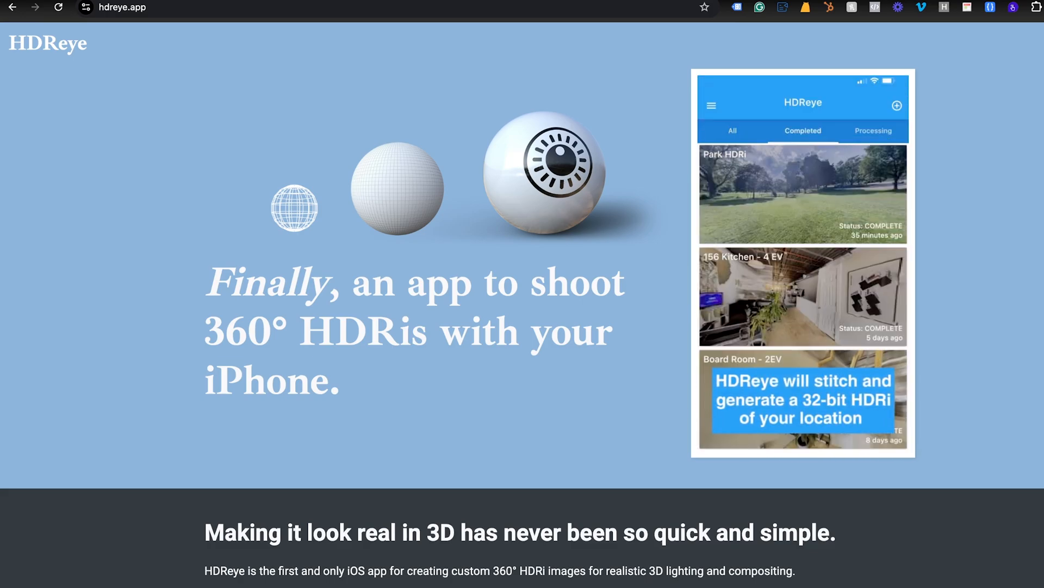
Step: Browse the HDReye app page about shooting 360° HDRIs with an iPhone
{"action": "left_click", "coordinate": [802, 194]}
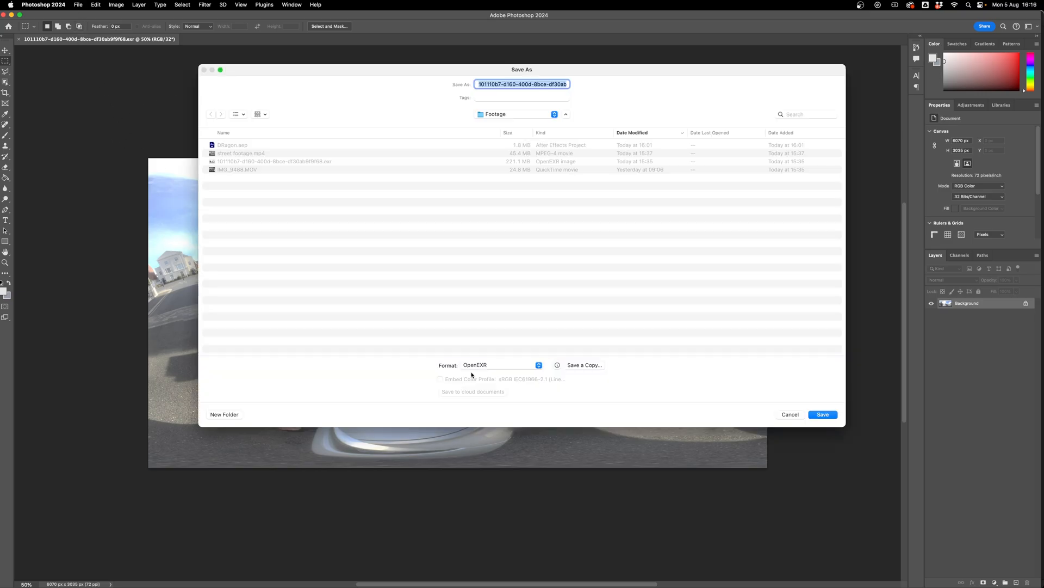
Step: Change the panorama's save format from OpenEXR to Radiance HDR
{"action": "left_click", "coordinate": [501, 365]}
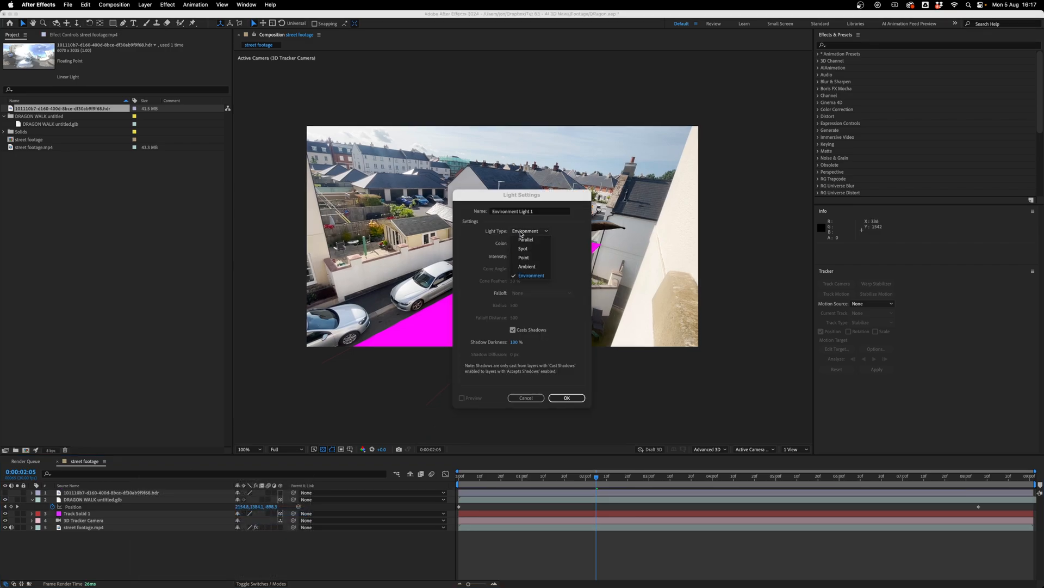
Step: Create the environment light, then confirm Advanced 3D render quality and shadow settings in Renderer Options
{"action": "left_click", "coordinate": [565, 398]}
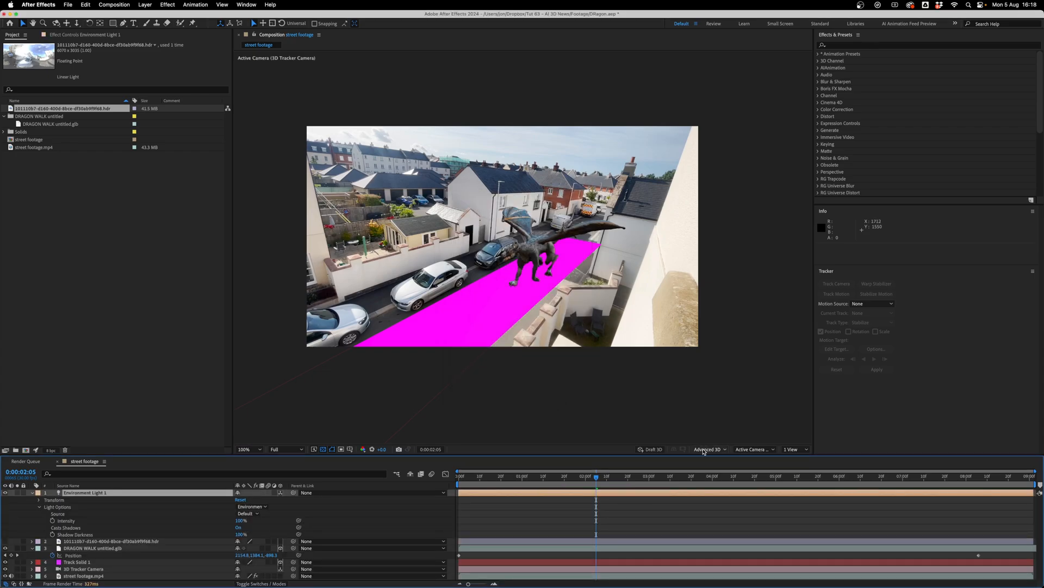
{"action": "left_click", "coordinate": [707, 448]}
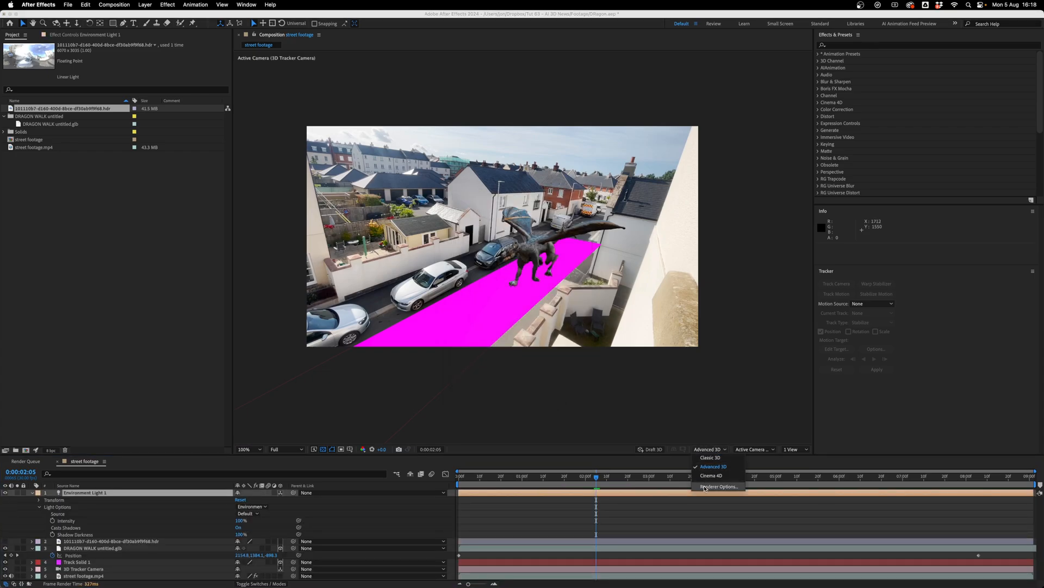
{"action": "left_click", "coordinate": [718, 486]}
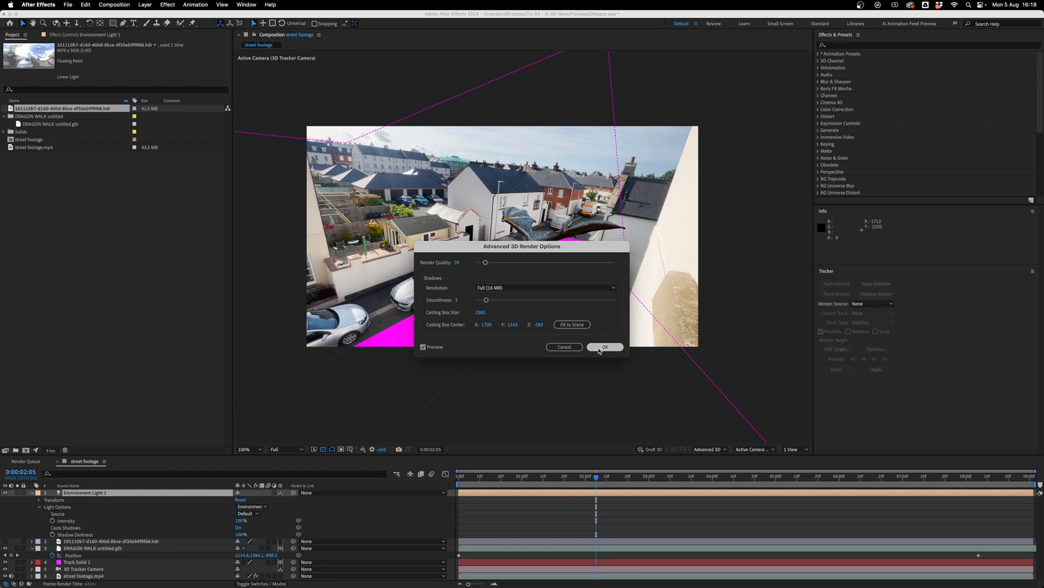
{"action": "left_click", "coordinate": [605, 347]}
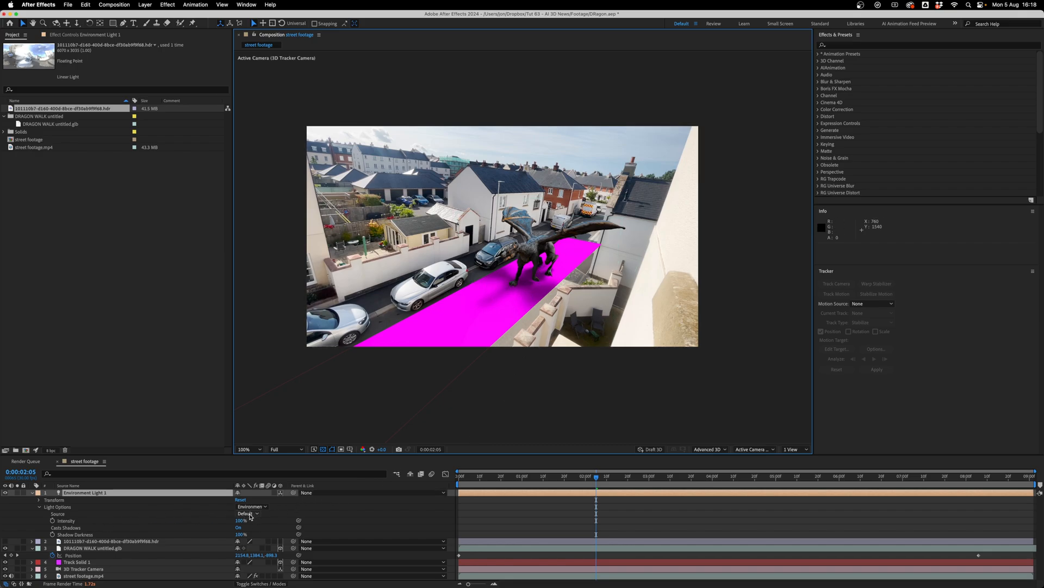
Step: Set Environment Light 1's Source to the imported .hdr street panorama
{"action": "left_click", "coordinate": [247, 514]}
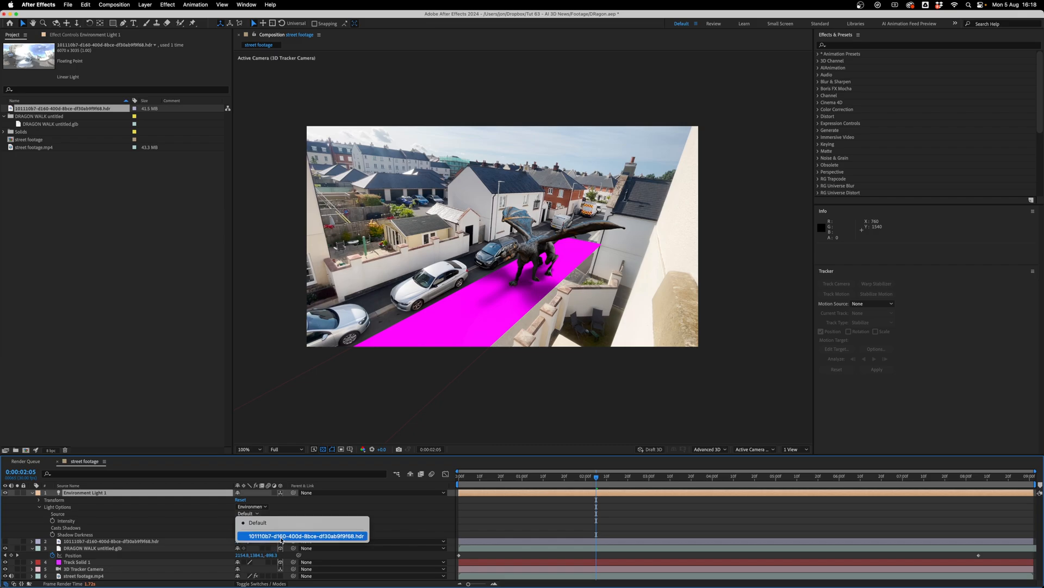
{"action": "left_click", "coordinate": [307, 534]}
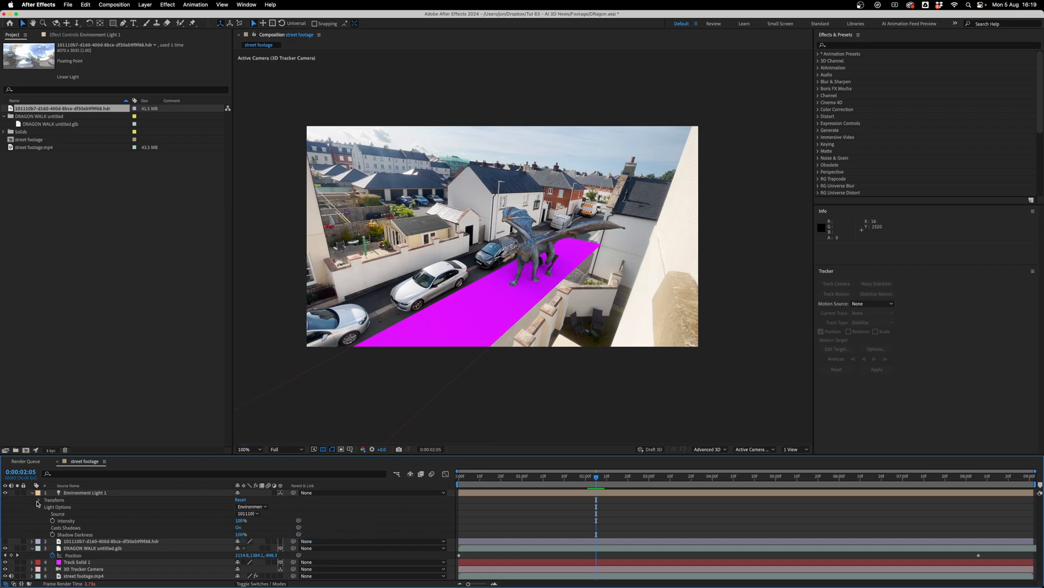
{"action": "left_click", "coordinate": [33, 500]}
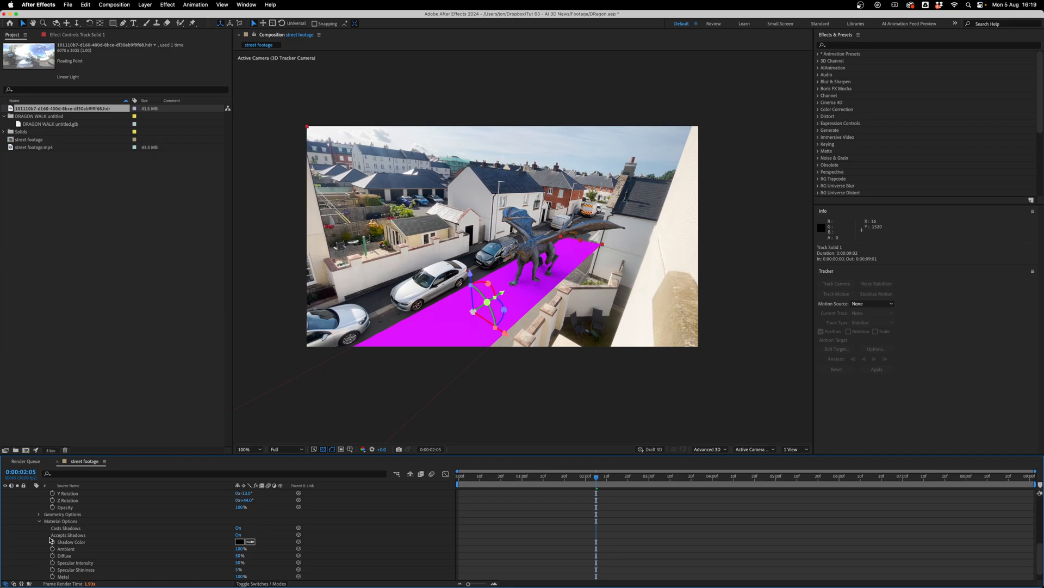
Step: Set Track Solid 1 to Accepts Shadows Only and scrub to check the dragon's shadow on the street
{"action": "left_click", "coordinate": [237, 534]}
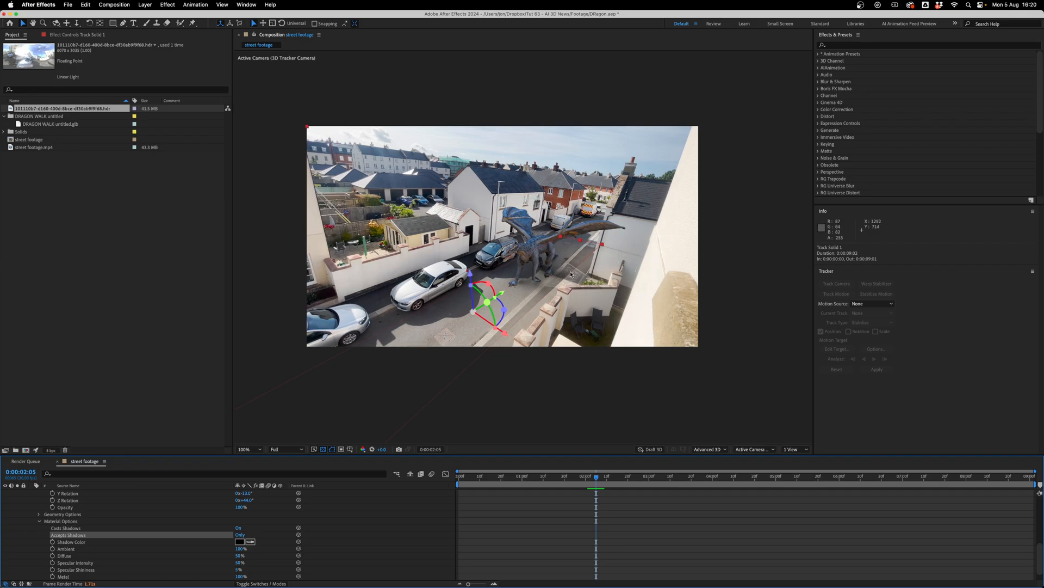
{"action": "left_click", "coordinate": [667, 477]}
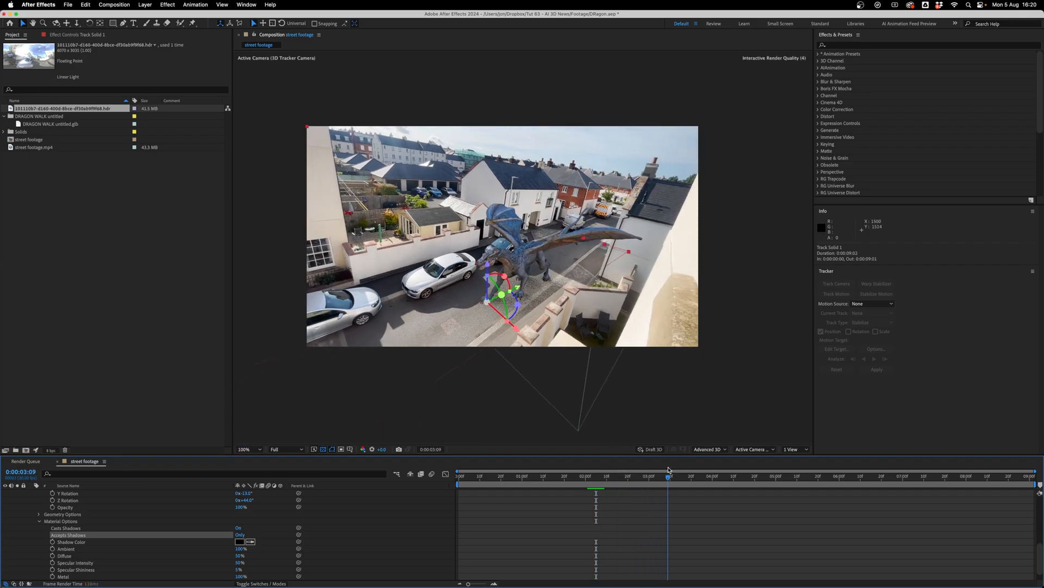
{"action": "left_click", "coordinate": [750, 475]}
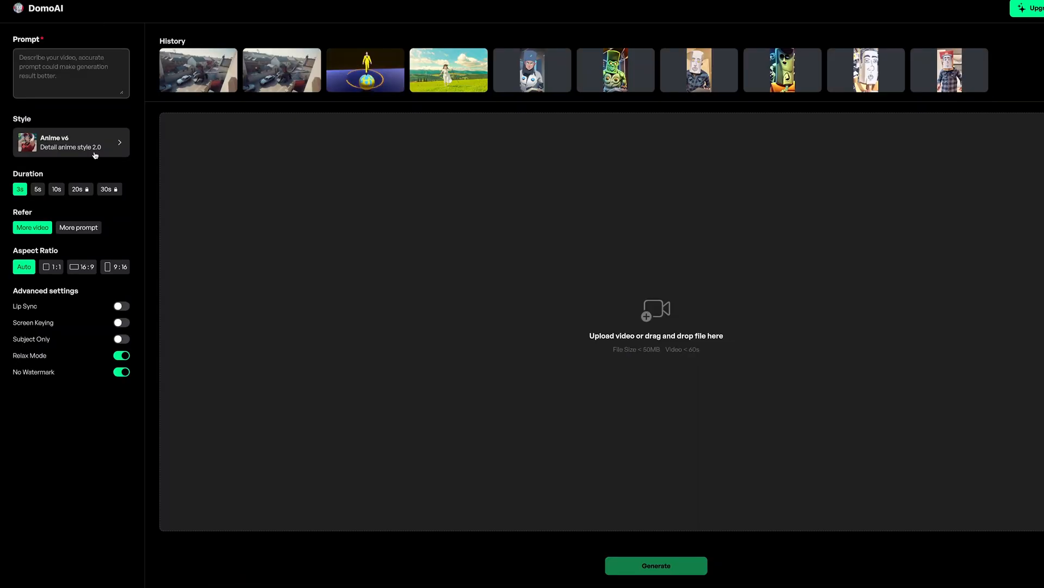
Step: Choose the Fusion style v2 look from DomoAI's style gallery
{"action": "left_click", "coordinate": [72, 142]}
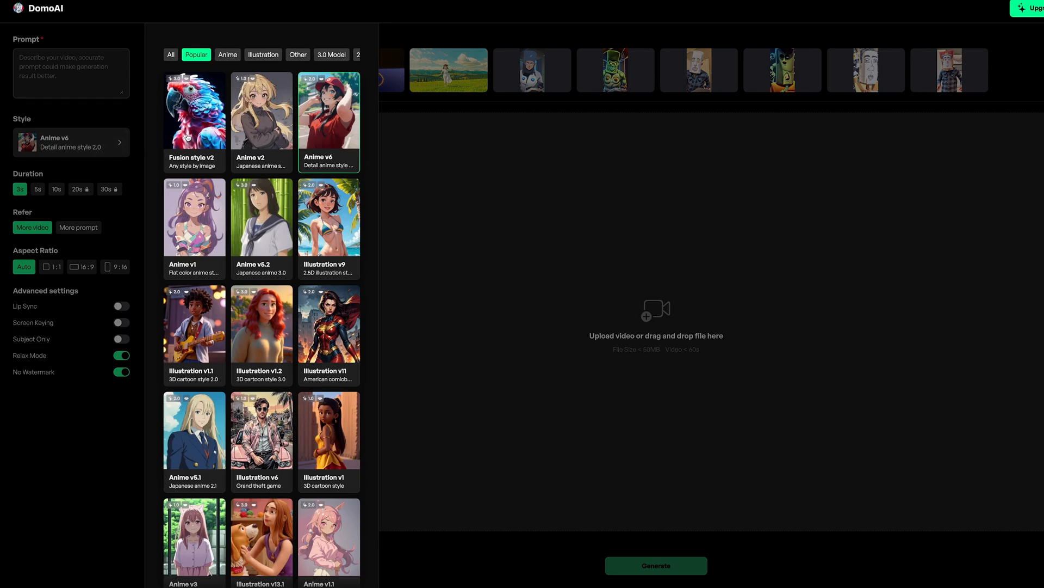
{"action": "left_click", "coordinate": [194, 110]}
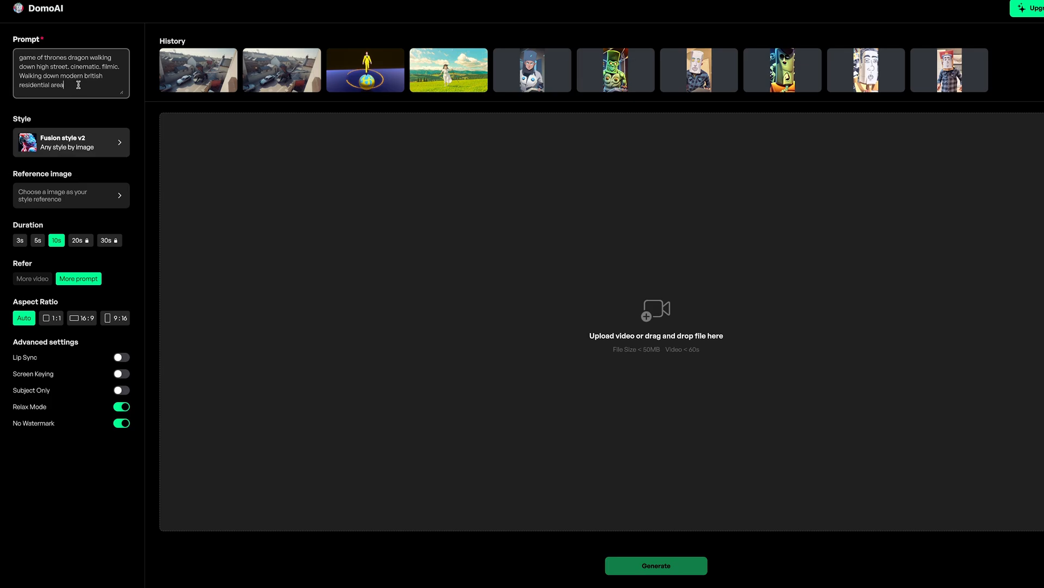
{"action": "mouse_move", "coordinate": [95, 119]}
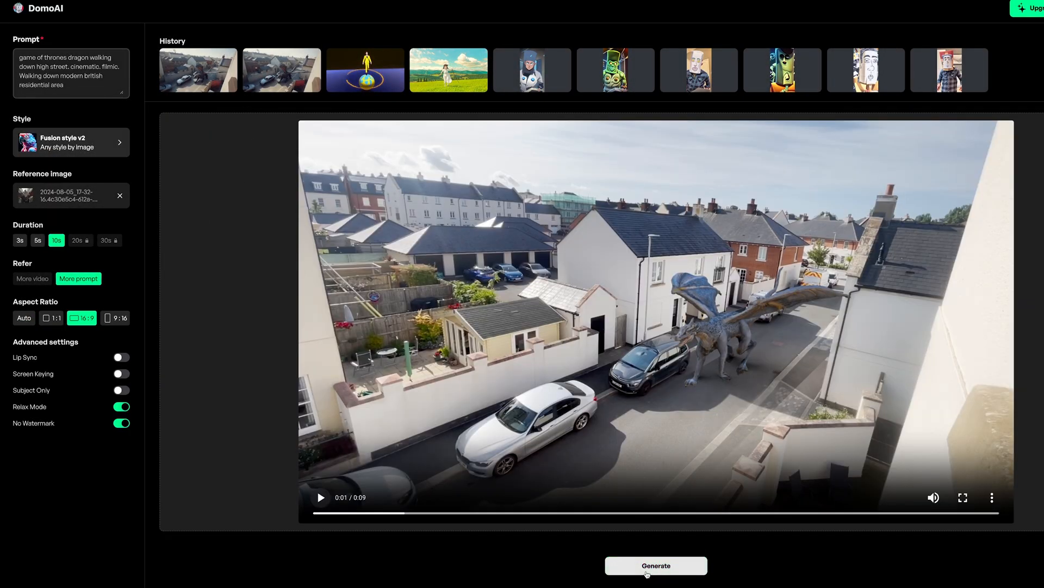
Step: Generate the Fusion style v2 clip, then switch the style to Illustration v1.2 for another version
{"action": "left_click", "coordinate": [656, 566]}
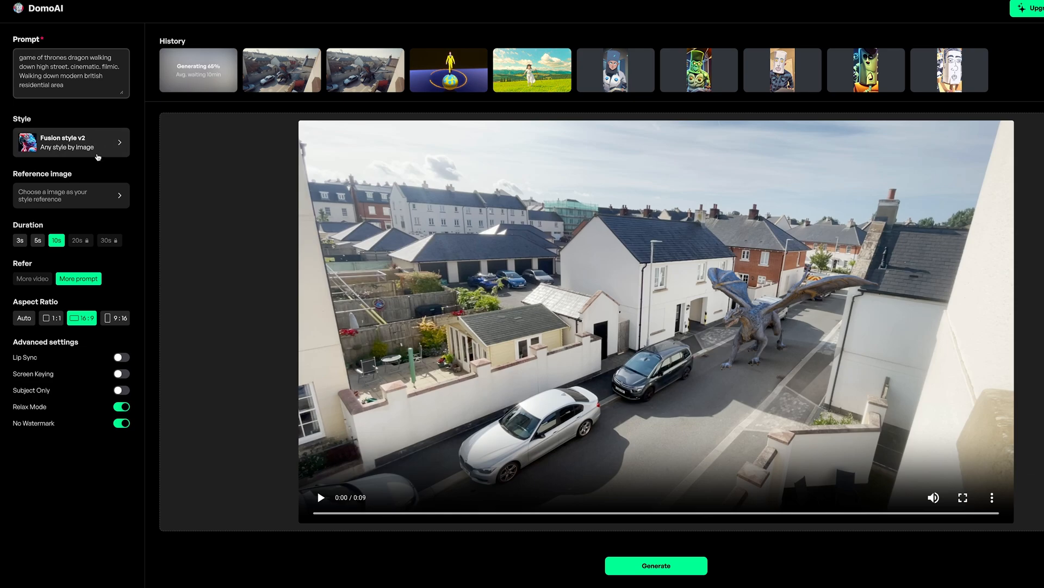
{"action": "left_click", "coordinate": [72, 141]}
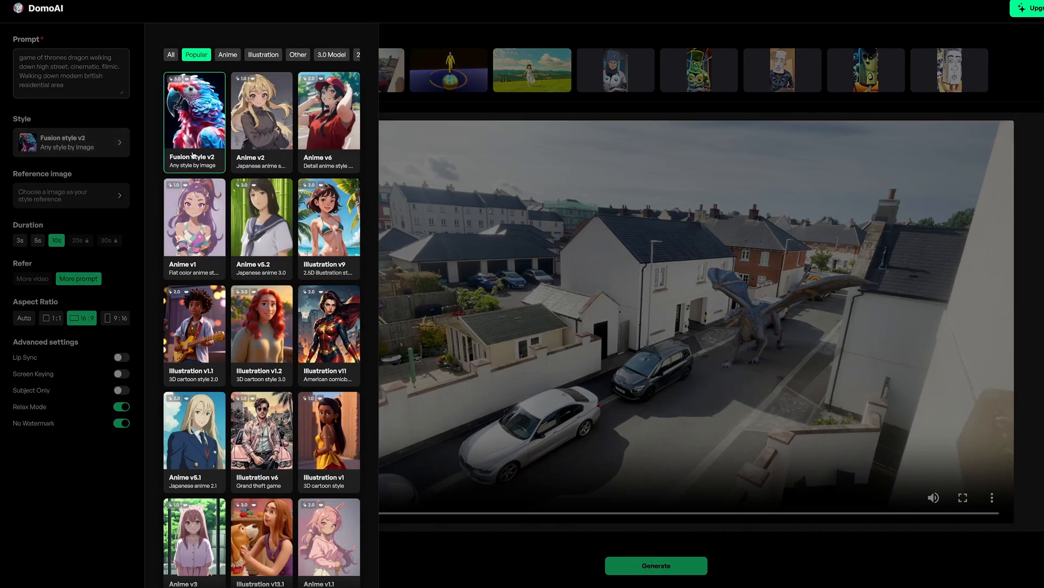
{"action": "mouse_move", "coordinate": [316, 133]}
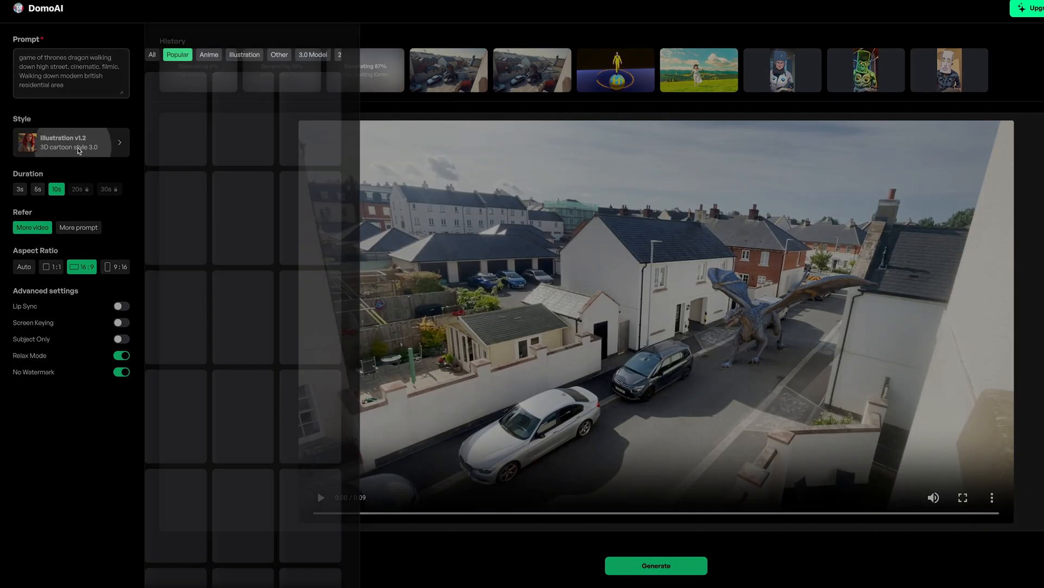
{"action": "left_click", "coordinate": [72, 141]}
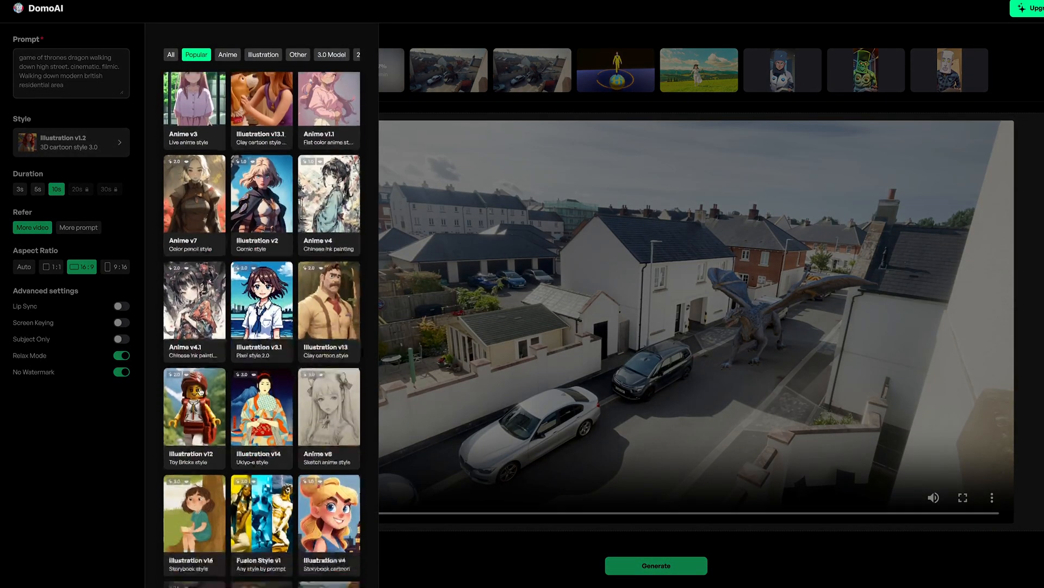